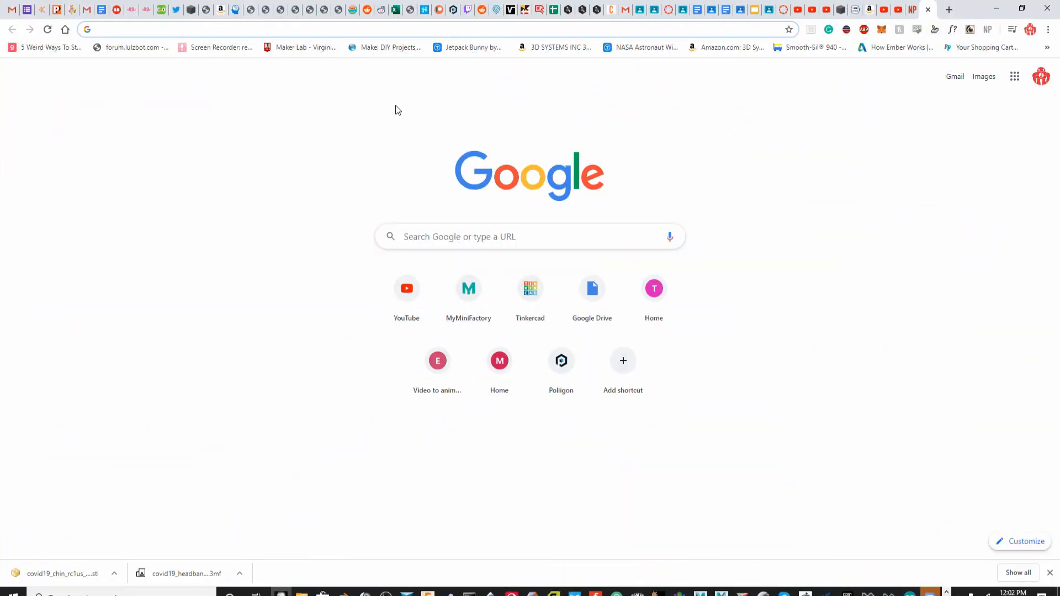
mouse_move(646, 169)
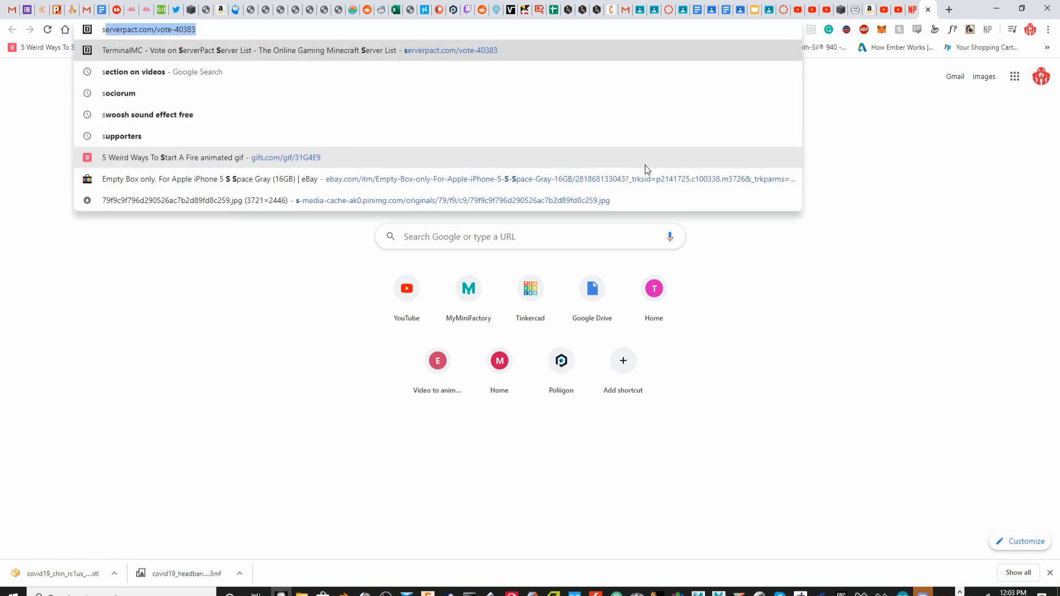
Search Google for 'sheild', then rerun it spelled 'shield' to get S.H.I.E.L.D. results.
text(sheild&oq=sheild&aqs=chrome..69i57j46j0l3j46j0.2933j0j7&sourceid=chrome&ie=UTF-8)
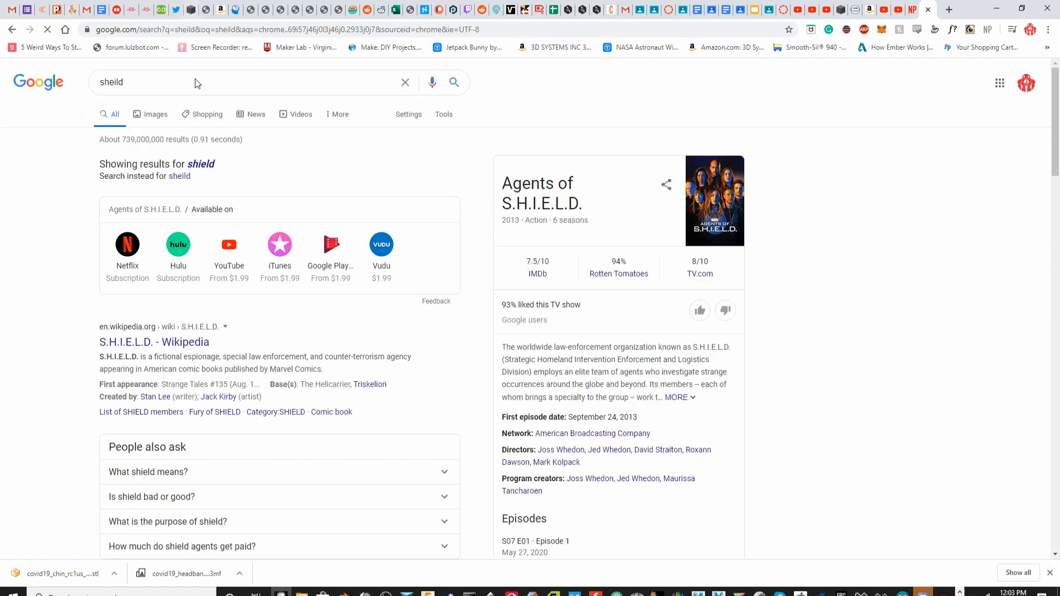
click(201, 163)
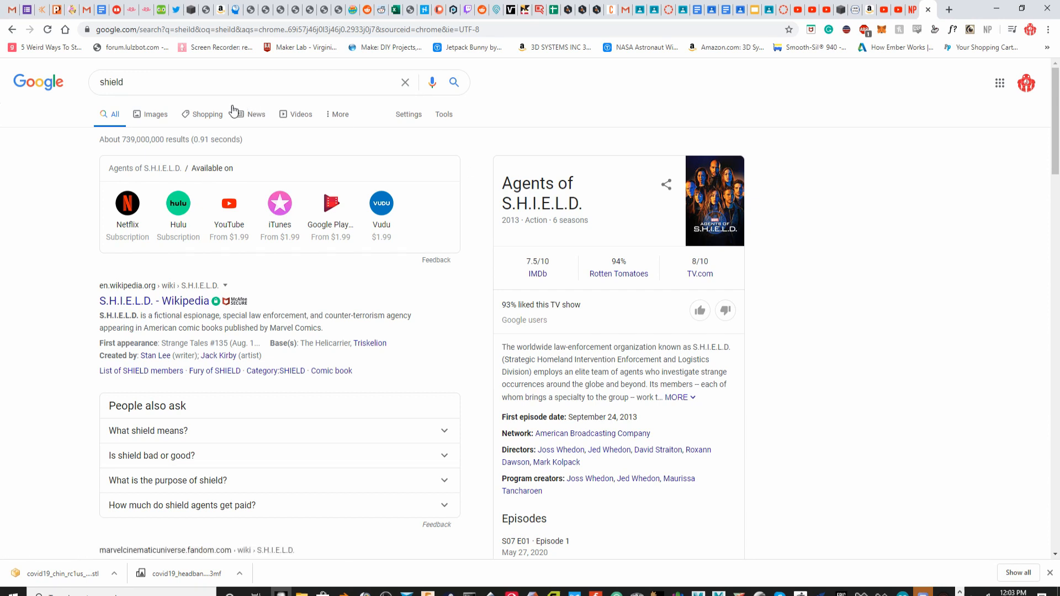
Find the black-and-white S.H.I.E.L.D. eagle decal in image results and preview it large.
click(156, 113)
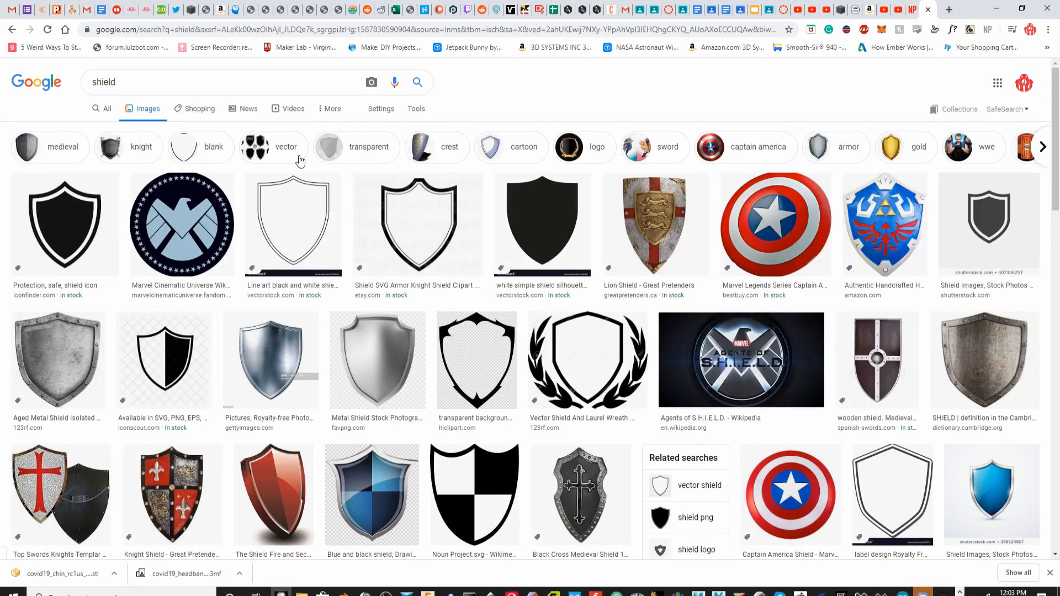
mouse_move(186, 131)
text( marvel)
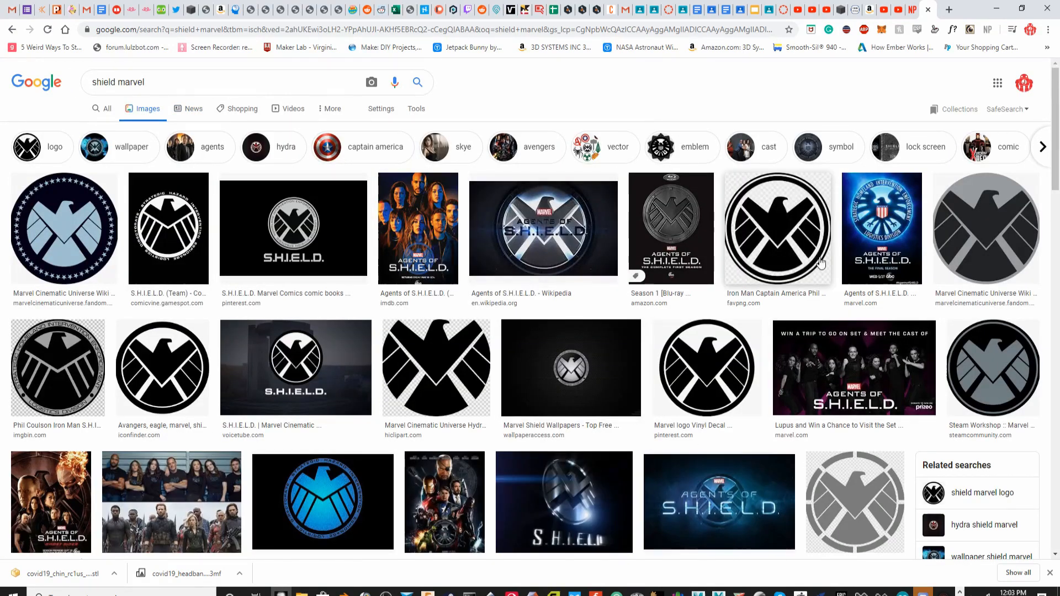
mouse_move(825, 332)
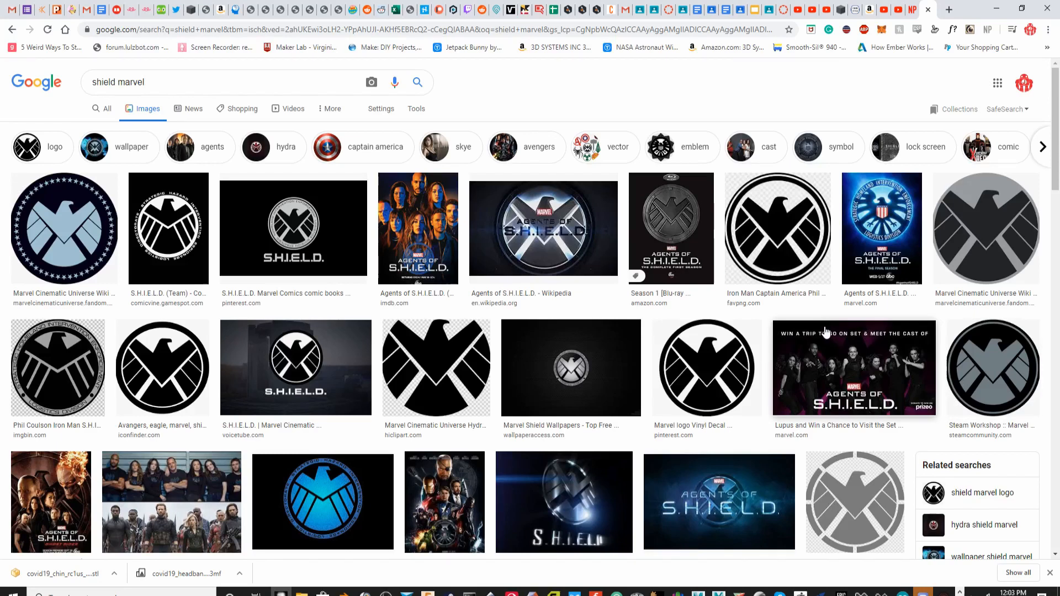
mouse_move(824, 342)
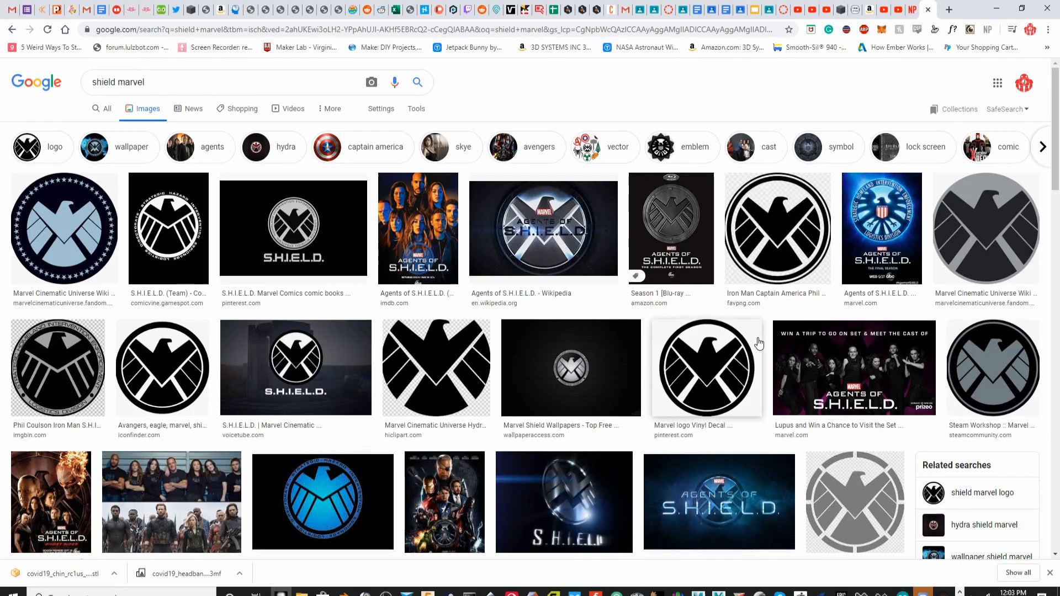
mouse_move(900, 271)
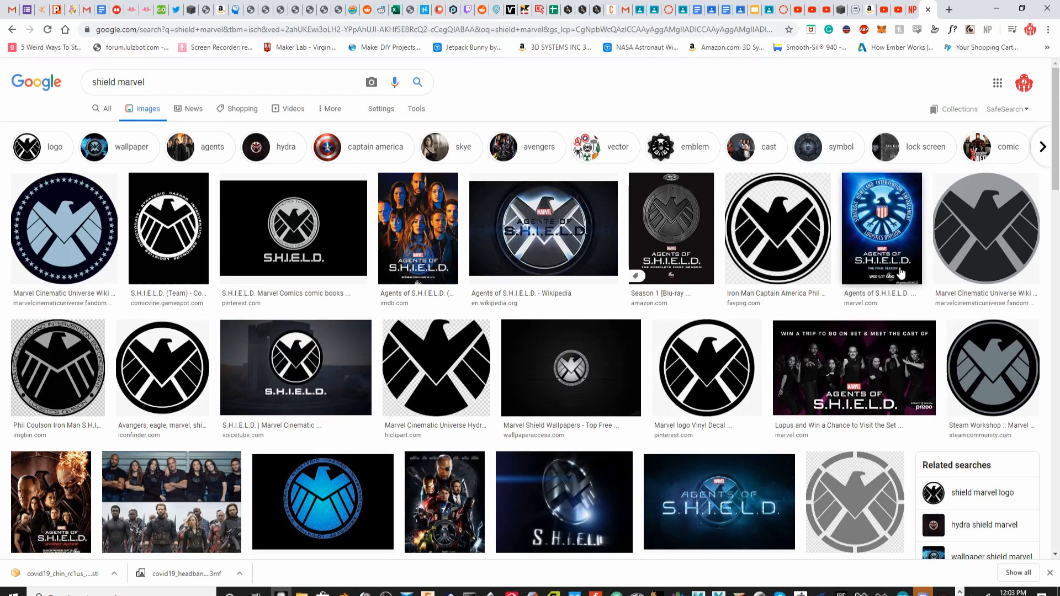
mouse_move(531, 206)
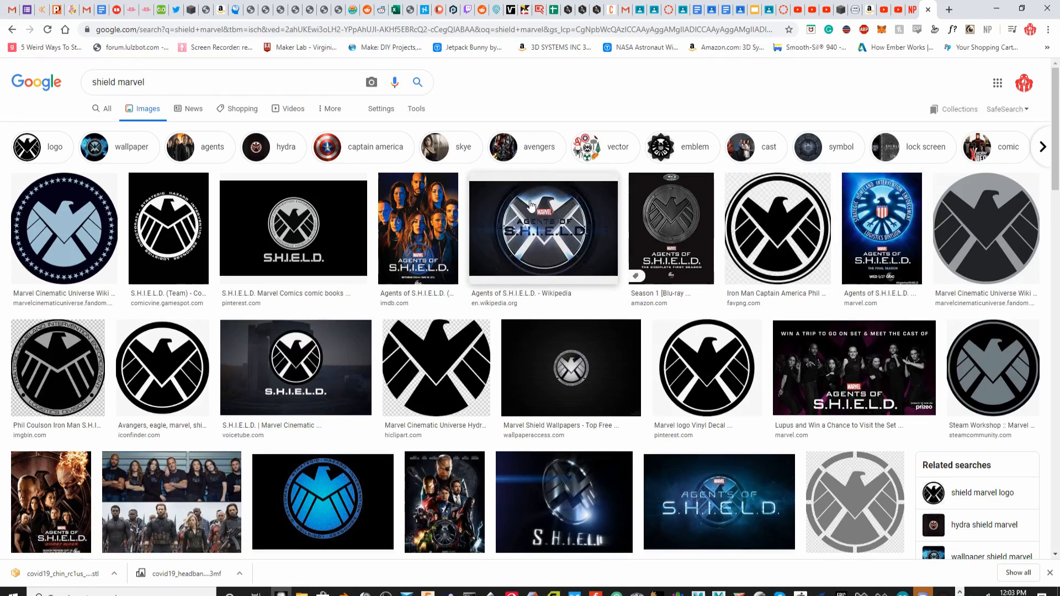
scroll(down, 3)
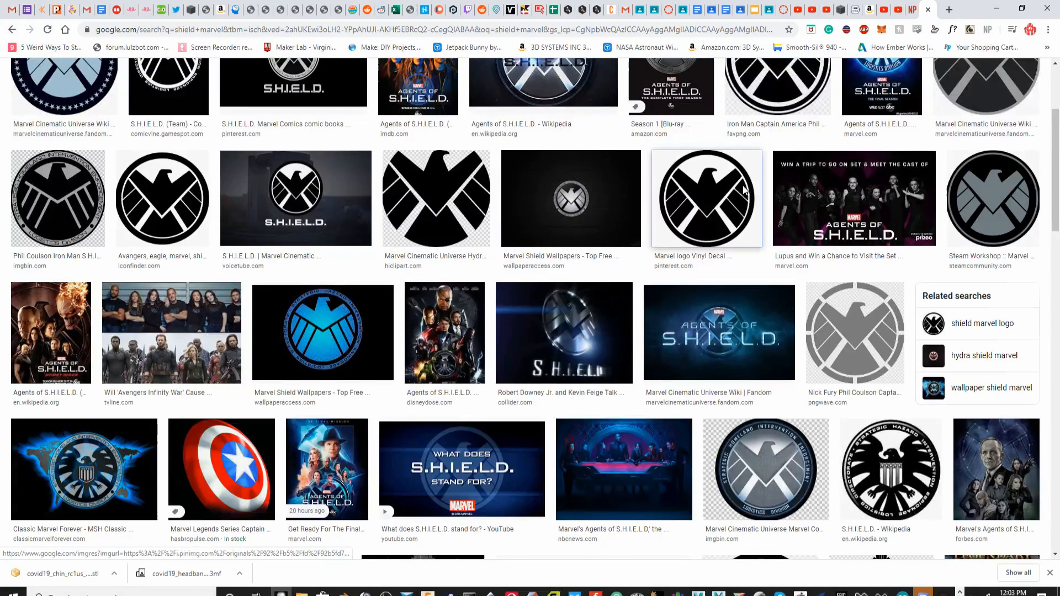
click(706, 198)
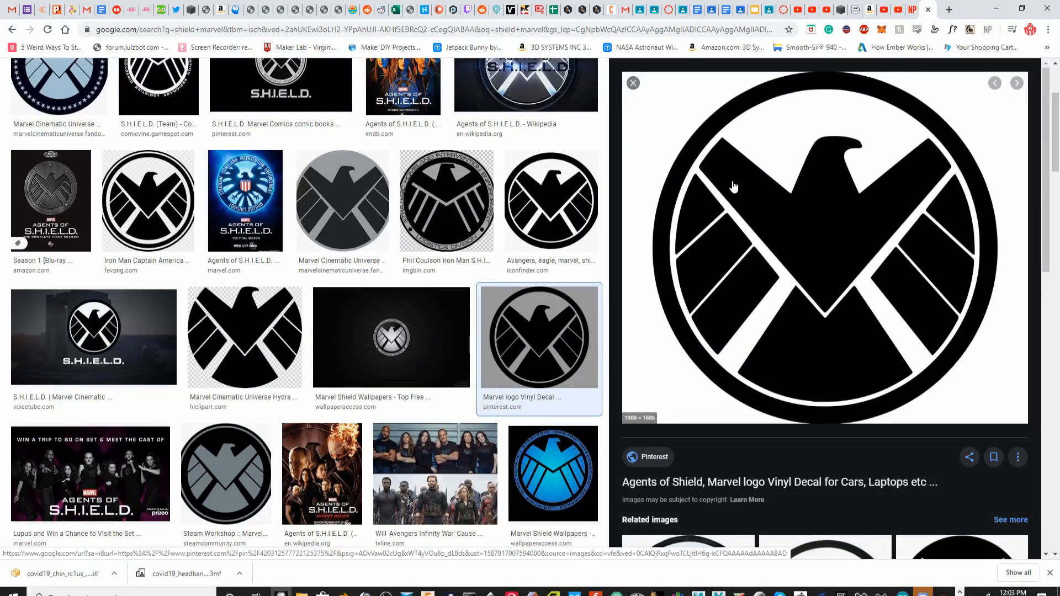
mouse_move(778, 182)
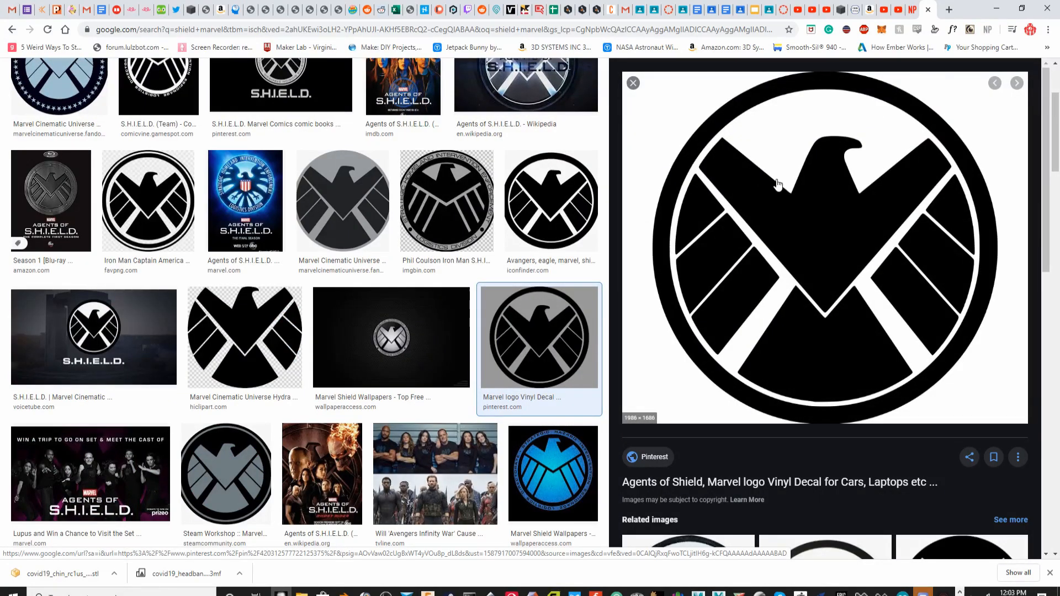
Save the eagle logo decal image into the Downloads folder.
right_click(778, 182)
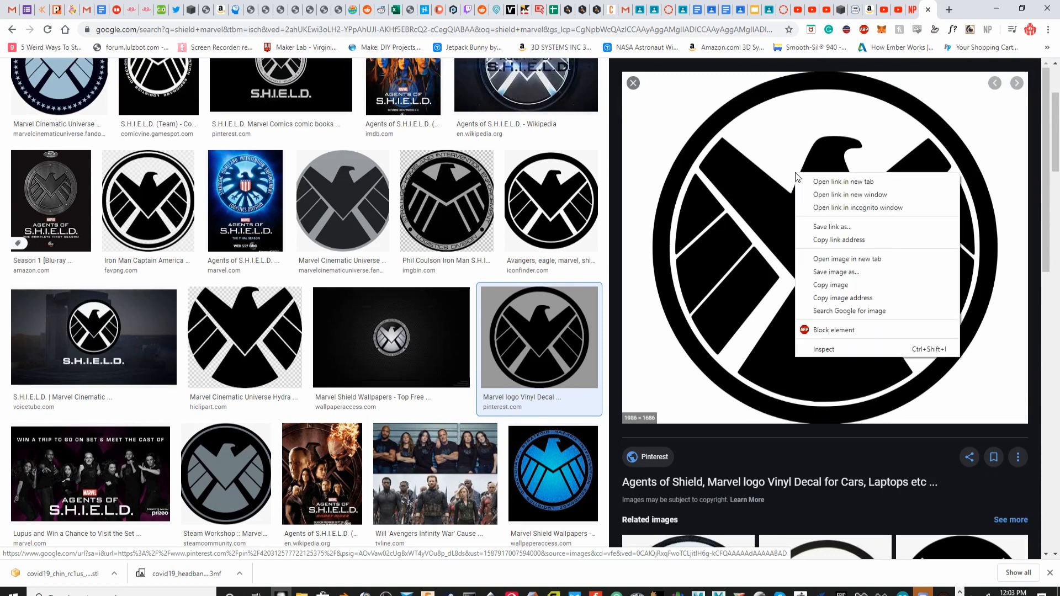
click(836, 272)
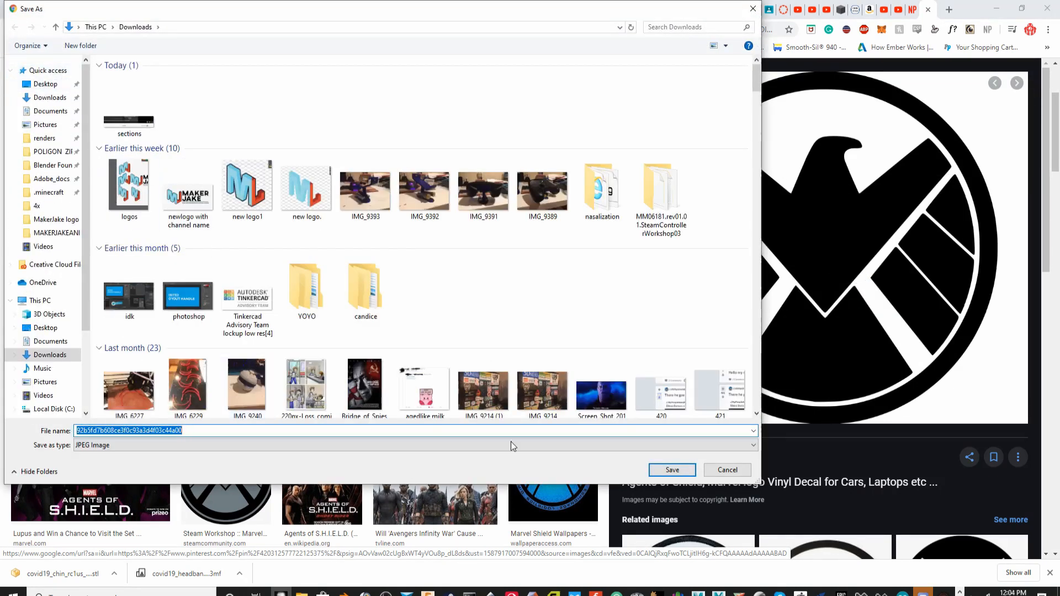
click(726, 471)
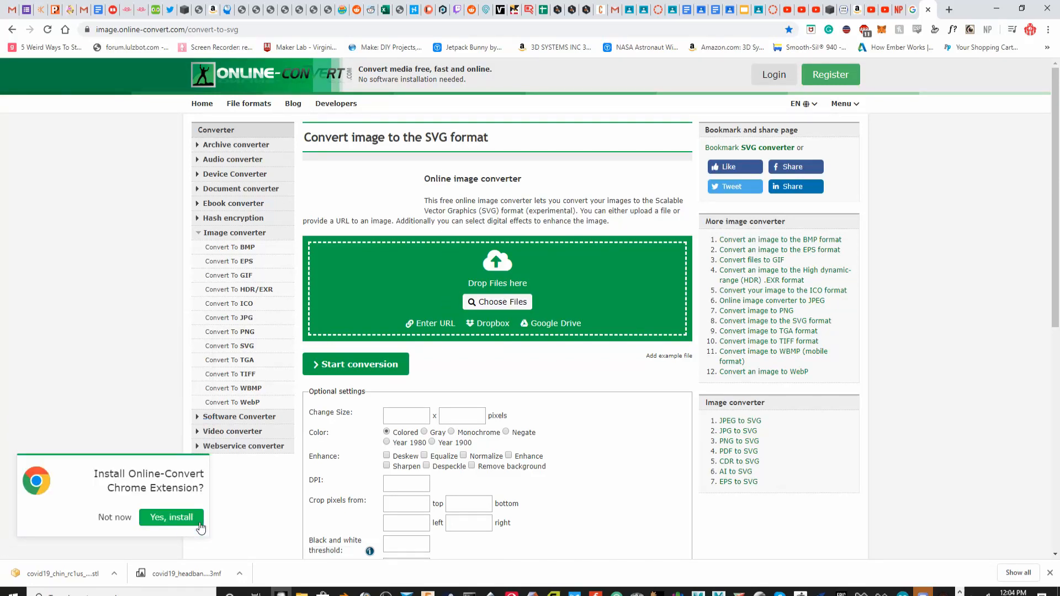
Upload the saved logo image to Online-Convert, convert it to SVG and download the result.
click(497, 301)
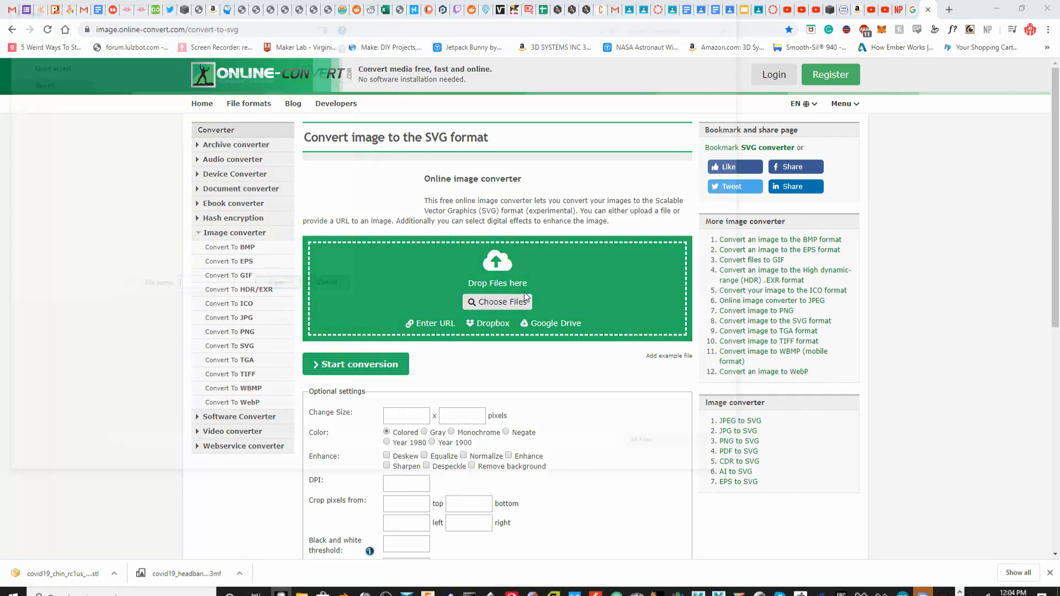
click(497, 301)
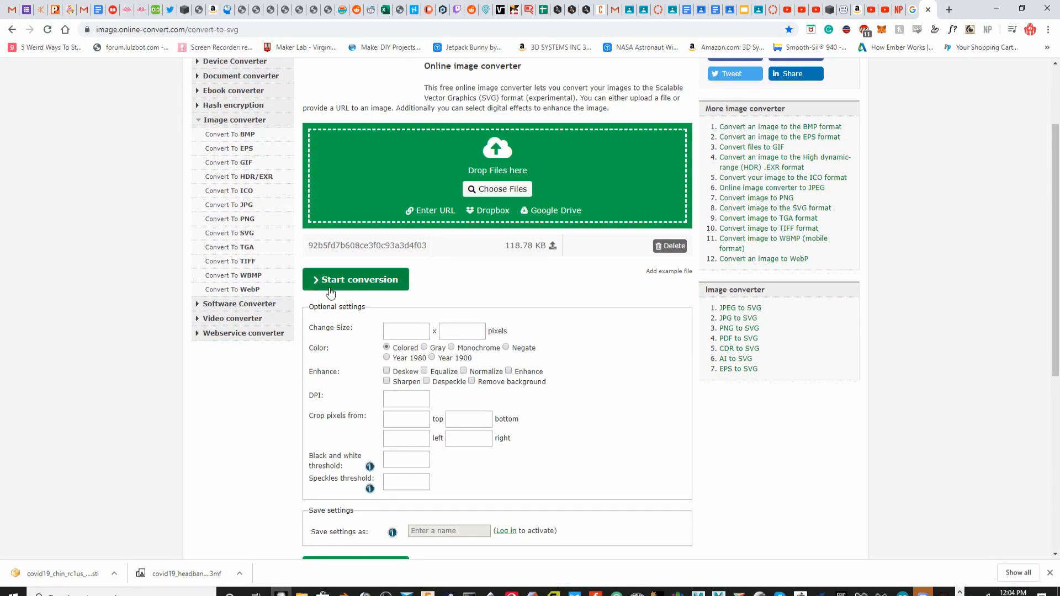
click(355, 279)
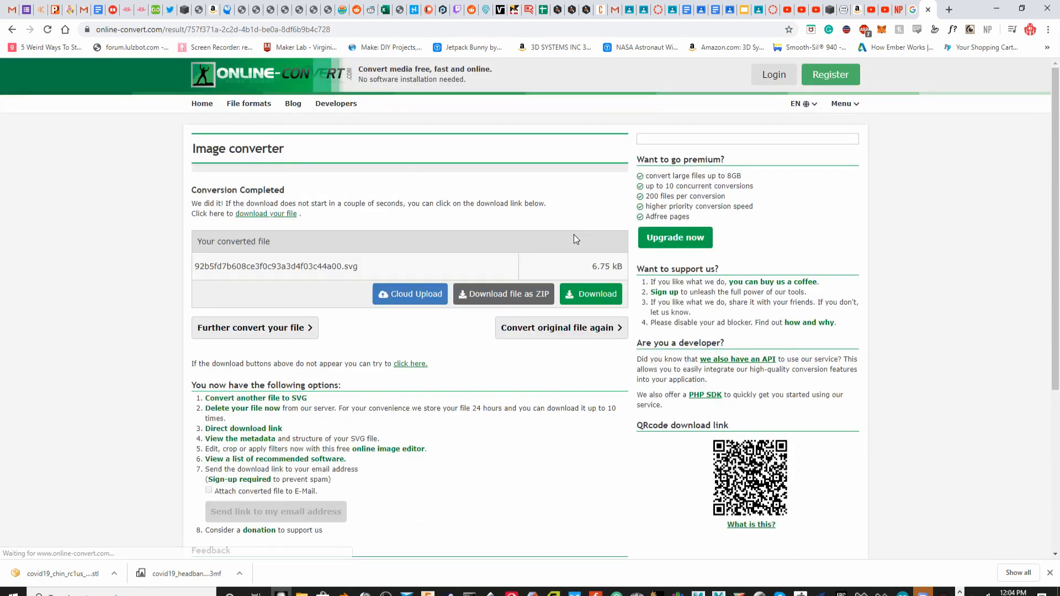
click(590, 294)
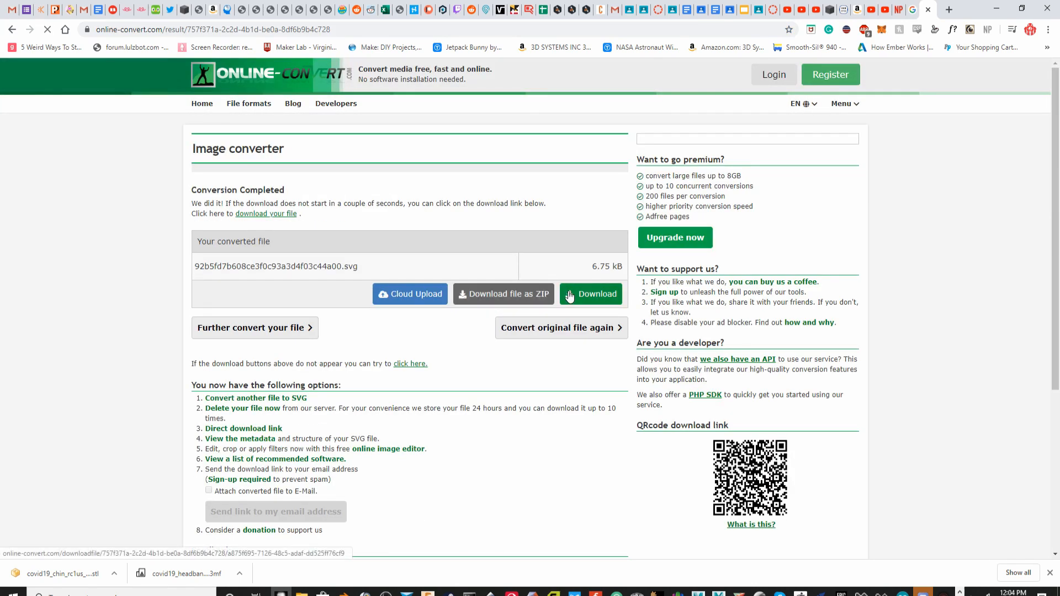
click(590, 294)
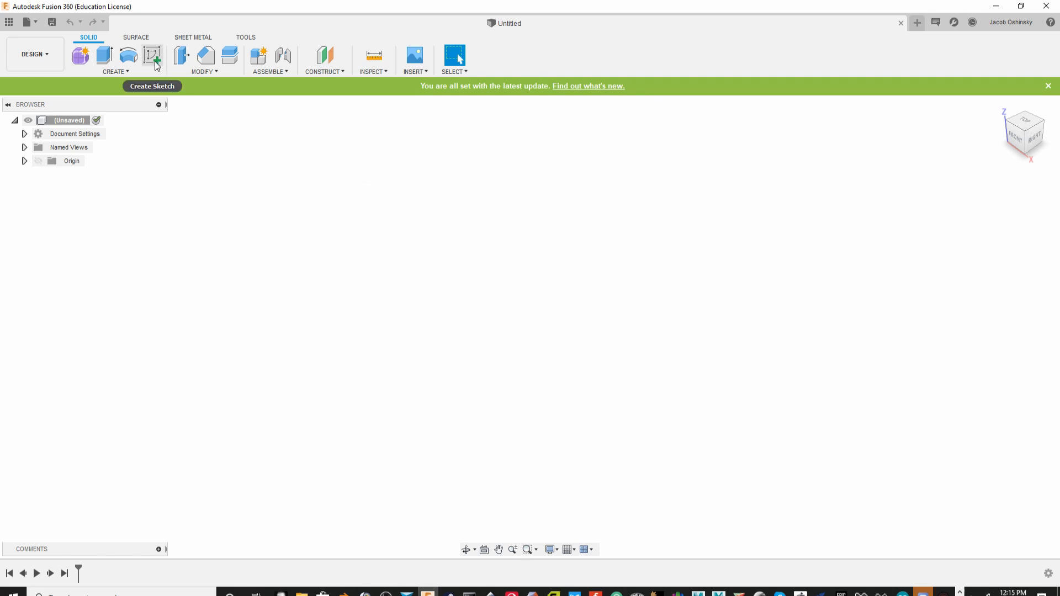
Sketch a short horizontal line through the origin on the top plane and finish it.
click(151, 55)
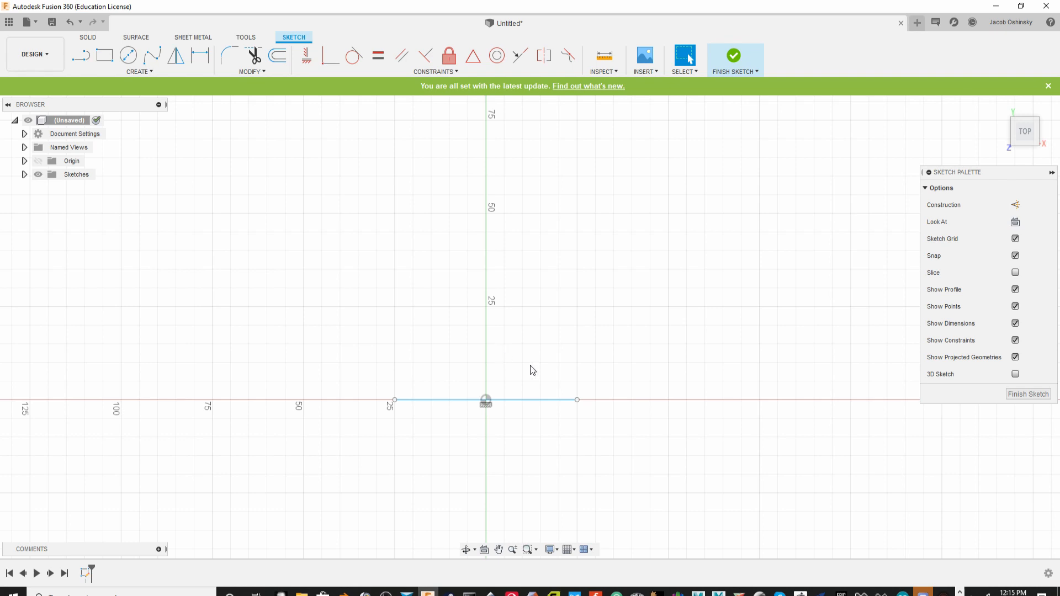
click(734, 55)
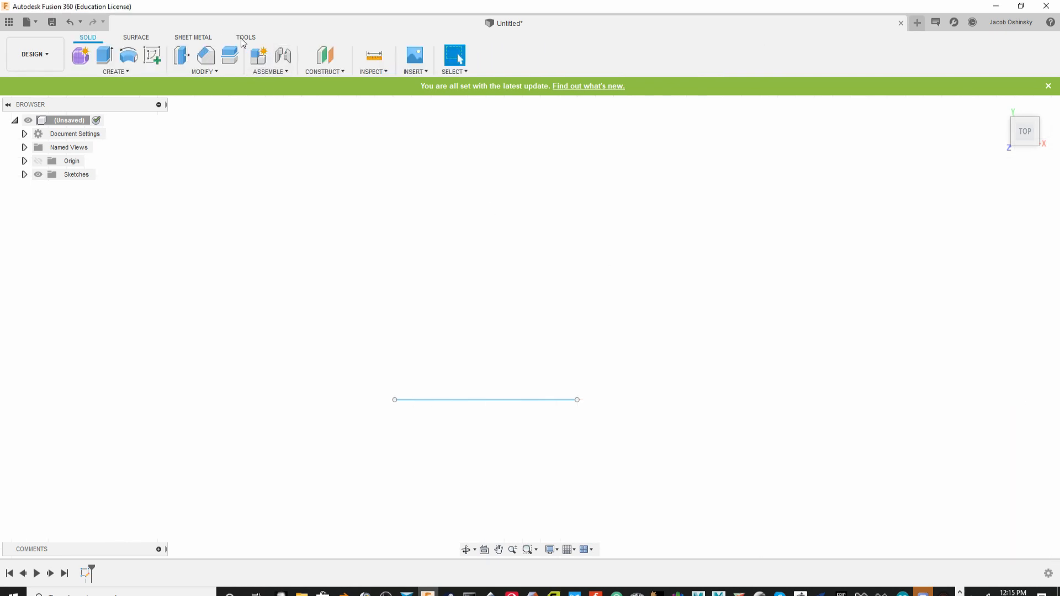
Insert the converted S.H.I.E.L.D. logo SVG file into a sketch.
click(416, 60)
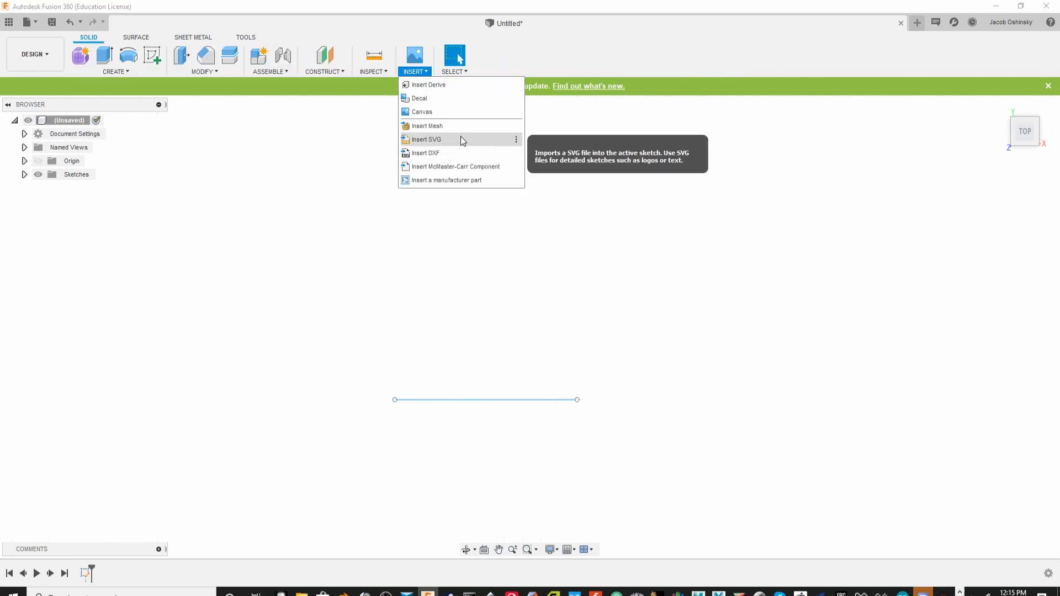
click(427, 139)
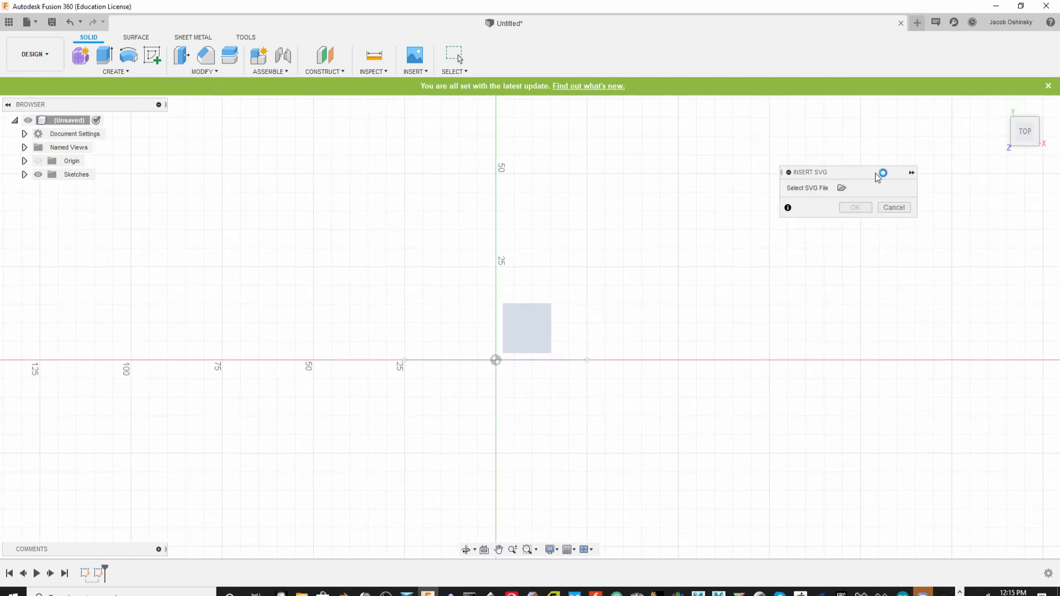
click(841, 188)
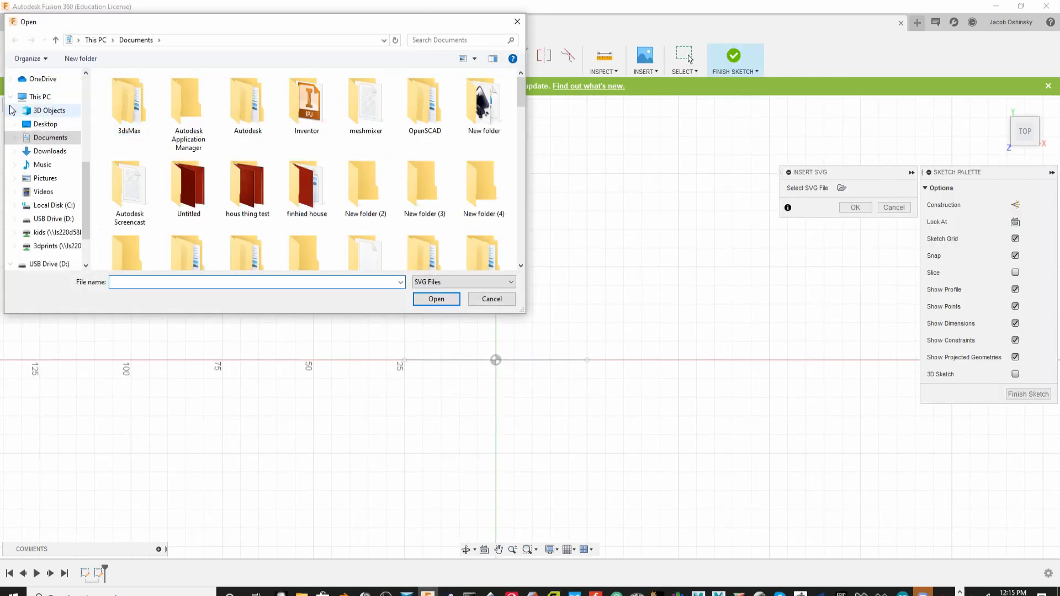
click(491, 300)
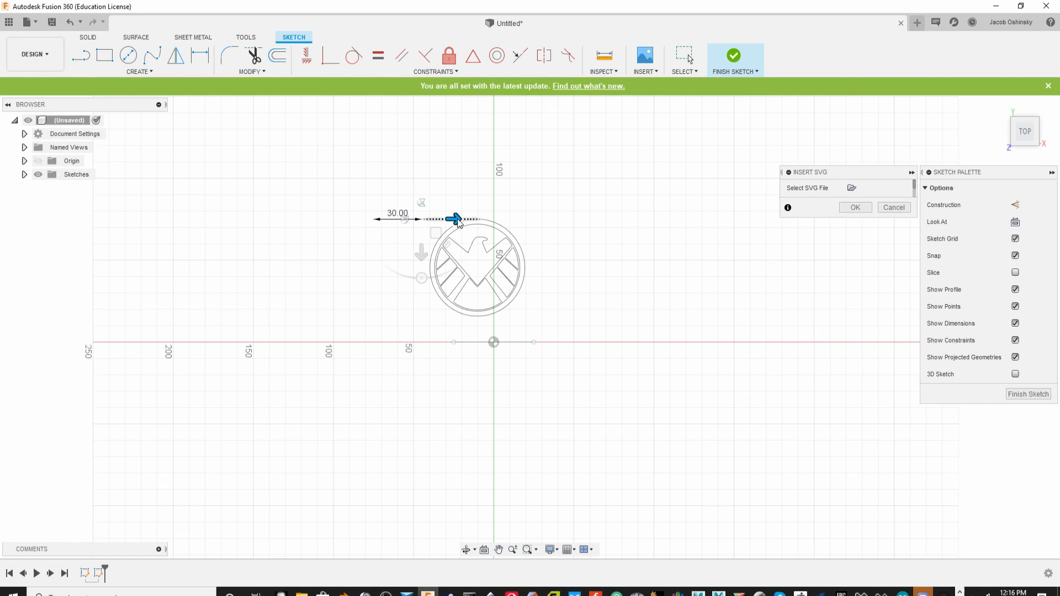
Drag the logo so its centre sits on the origin and confirm the placement.
drag(454, 219, 453, 233)
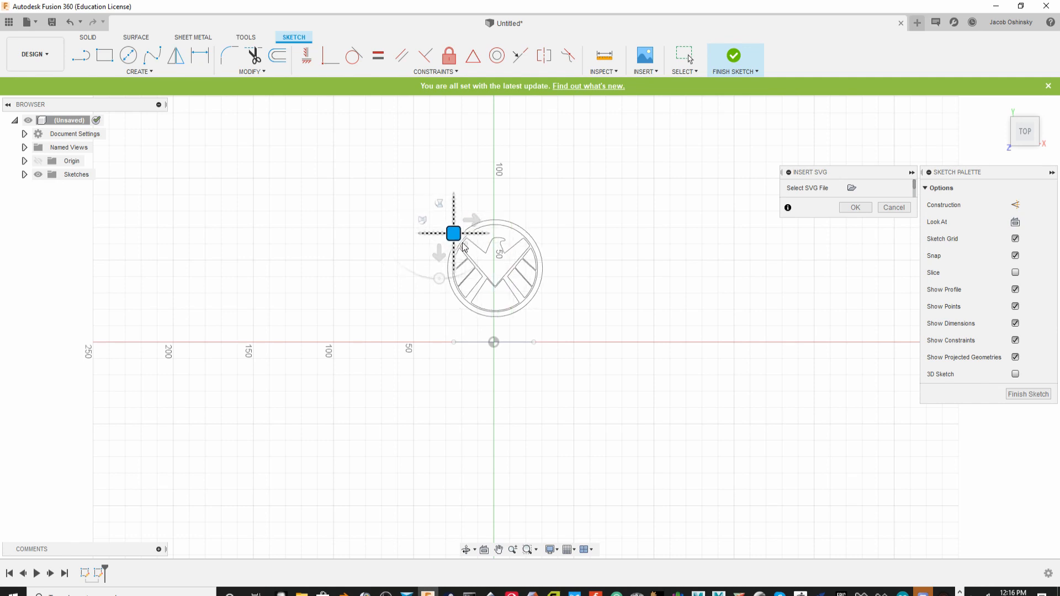
drag(453, 233, 453, 246)
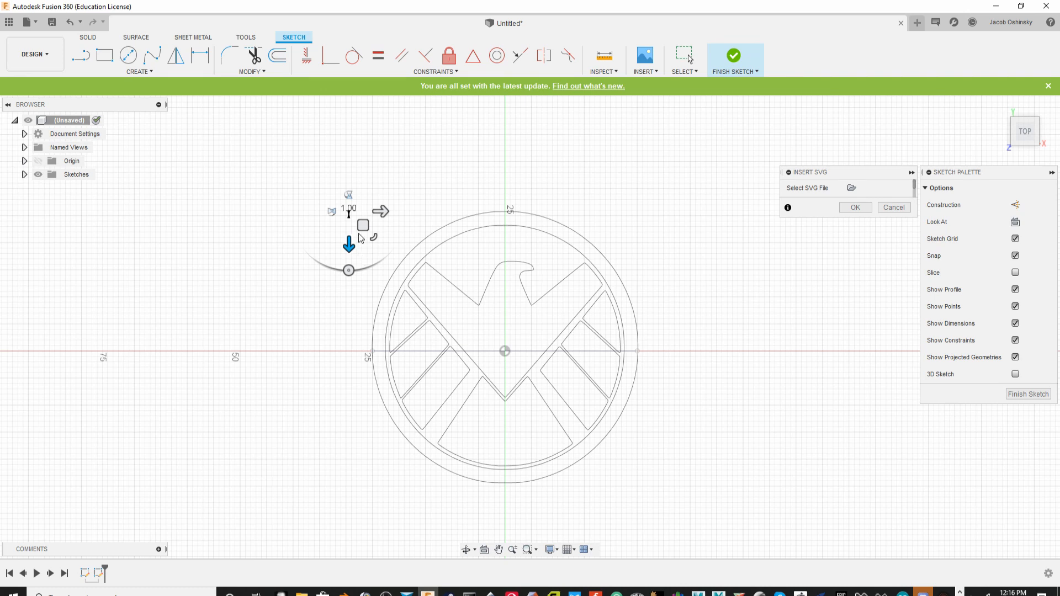
click(893, 208)
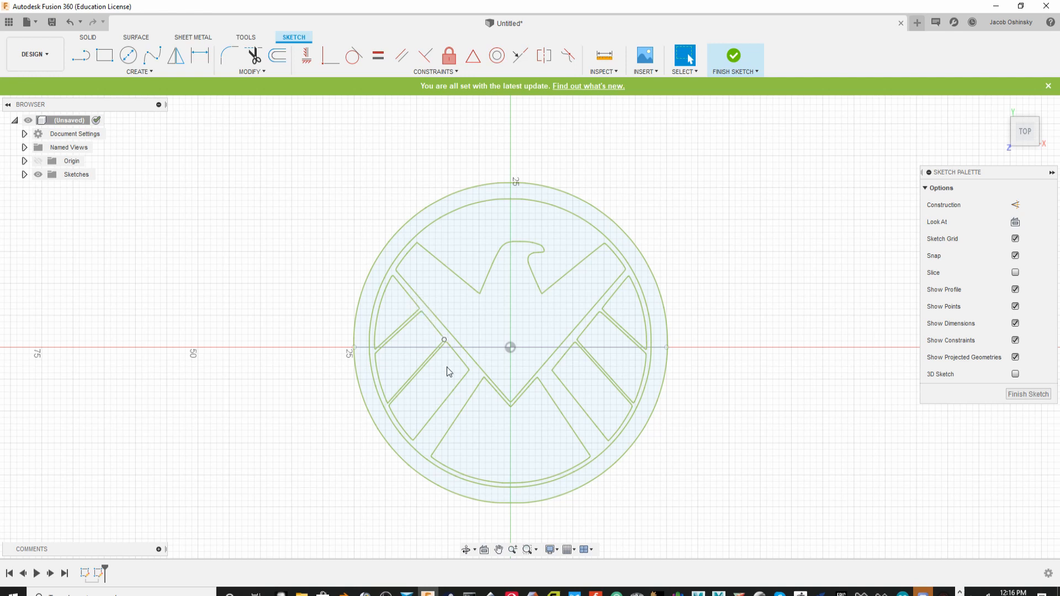
Extrude all logo sketch profiles -1.5 mm as a new body forming the round base disc.
click(395, 305)
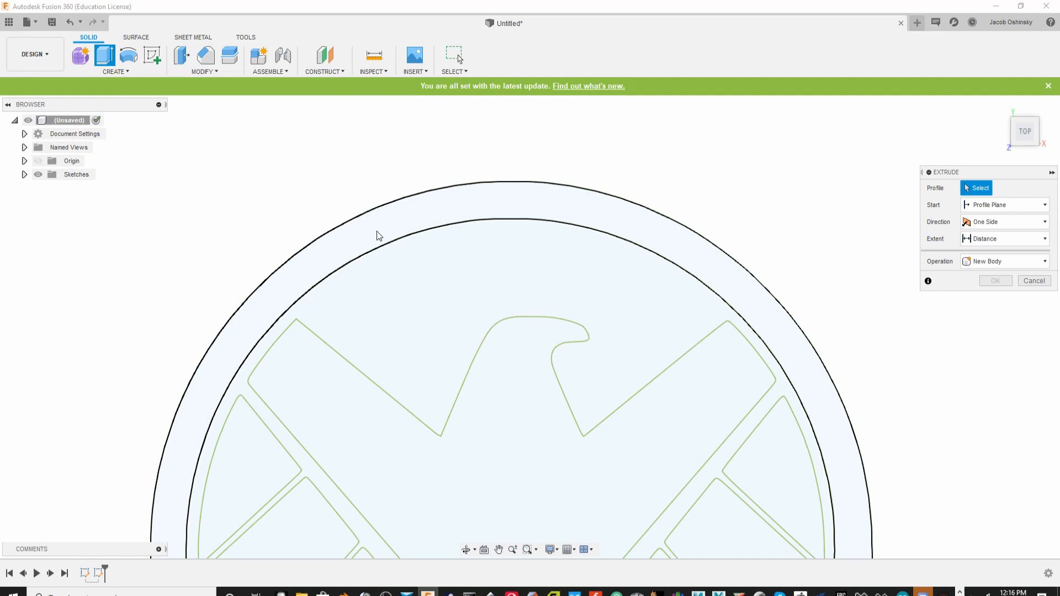
click(426, 273)
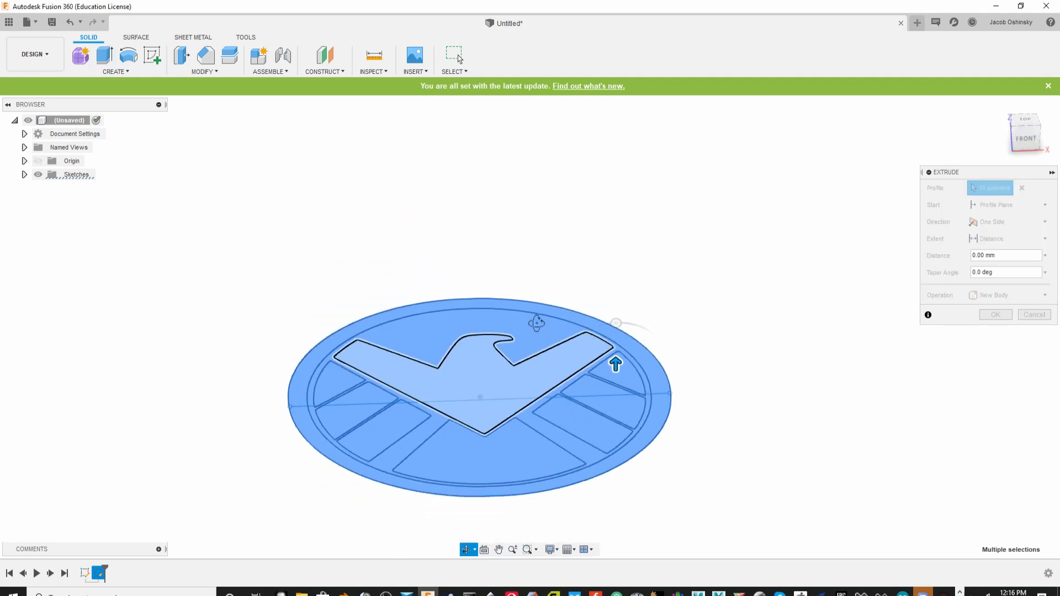
drag(615, 364, 615, 404)
text(-1.5)
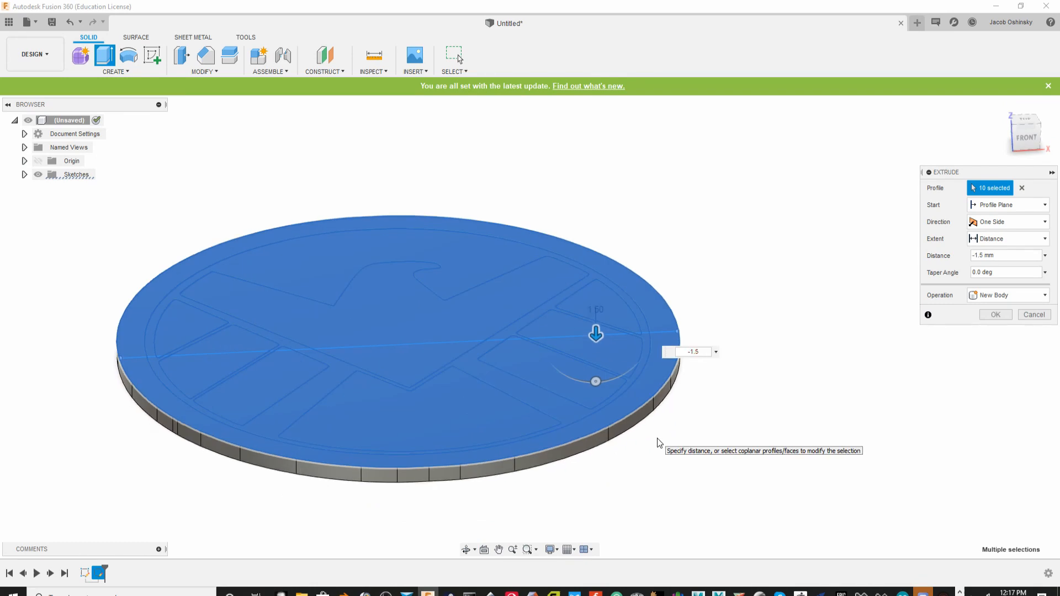
click(995, 315)
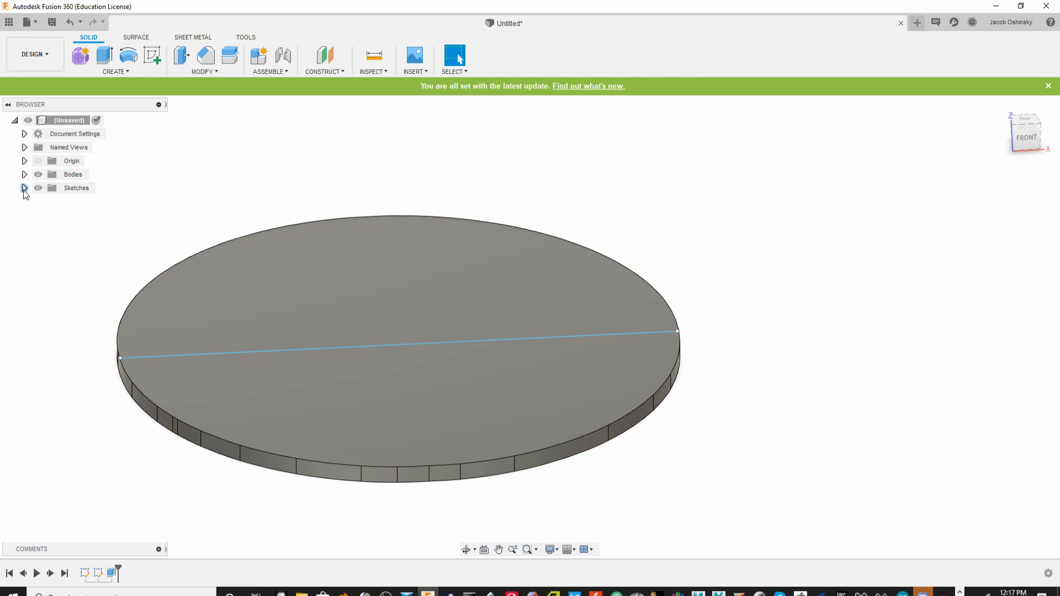
Show Sketch2 again and extrude the eagle and rim profiles 1 mm upward, joined to the disc.
click(25, 188)
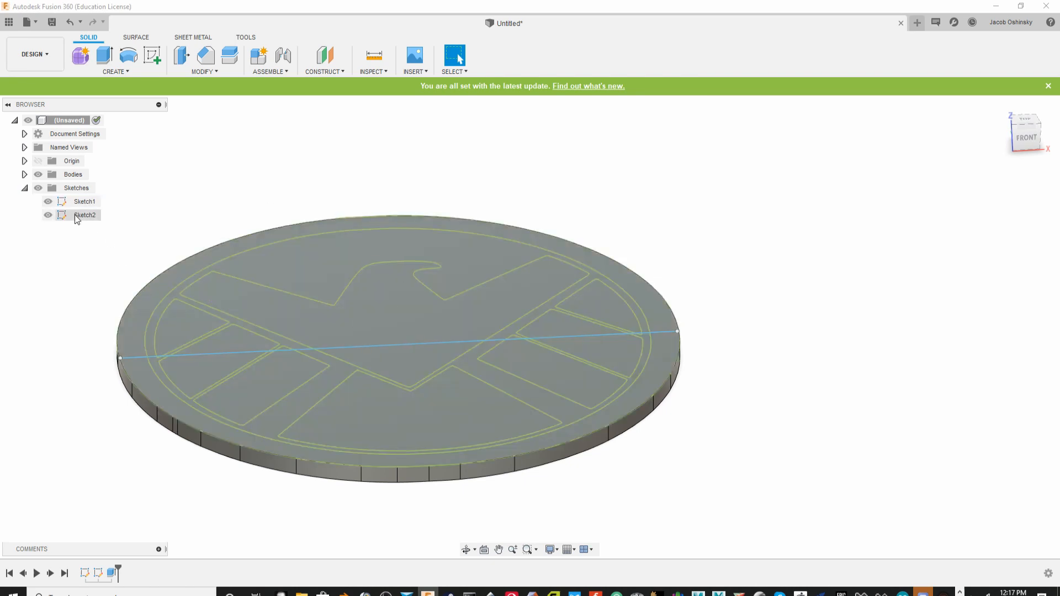
click(47, 201)
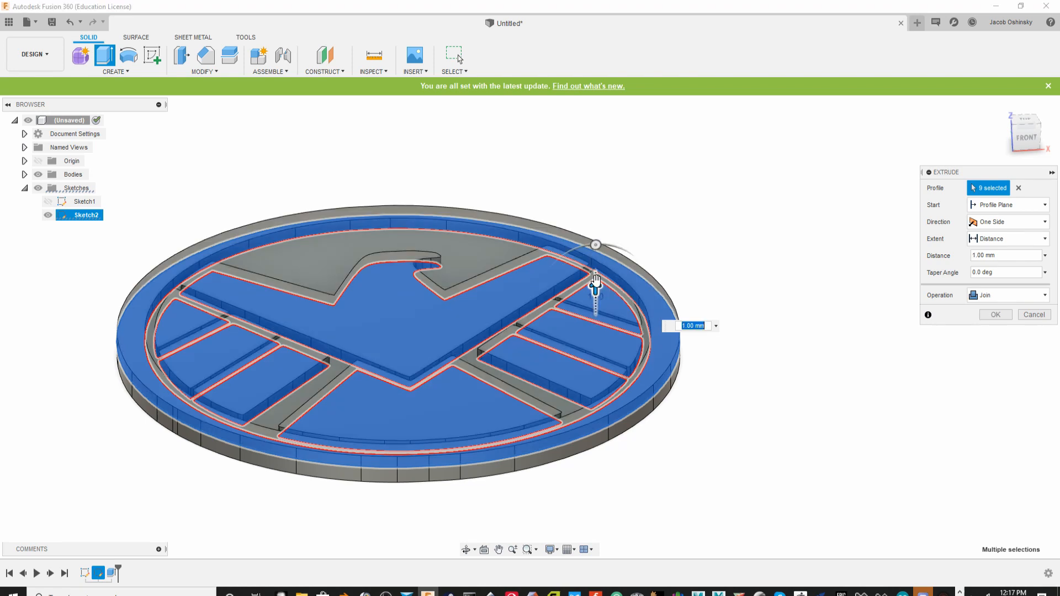
drag(595, 284, 510, 251)
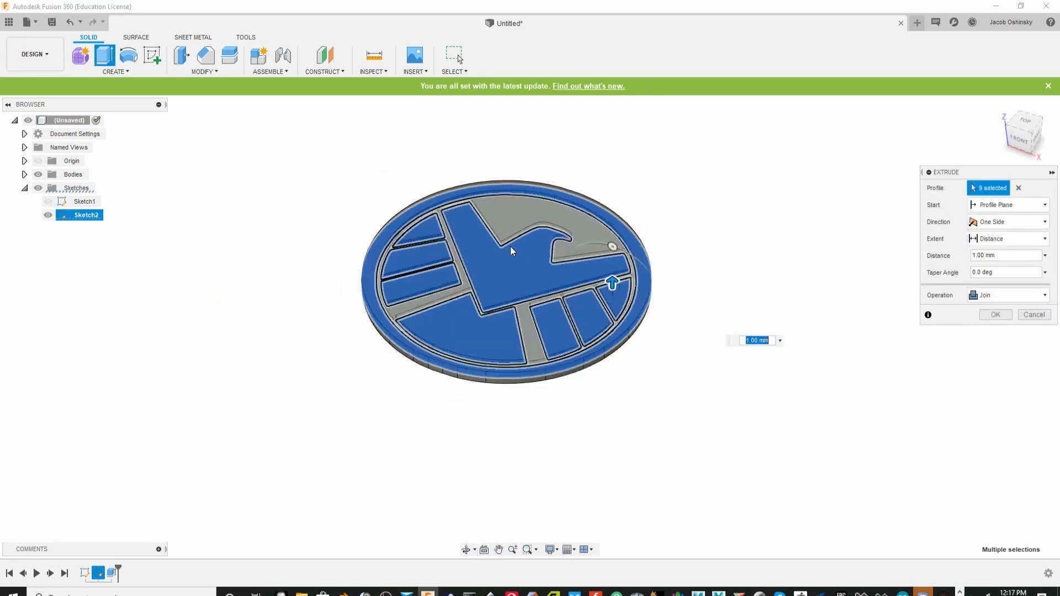
scroll(up, 3)
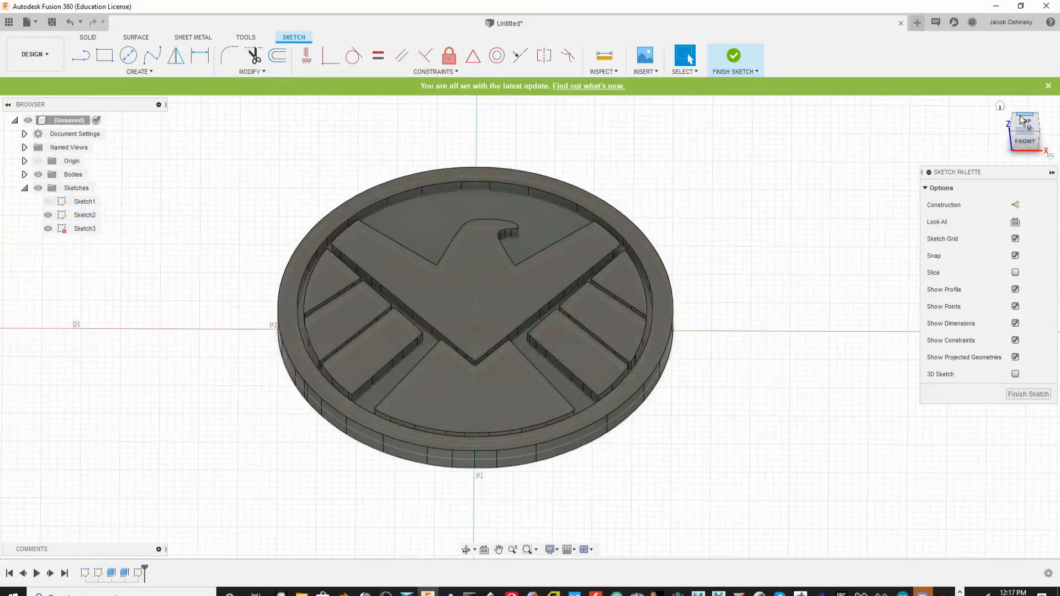
Sketch two concentric circles on the disc rim as the keyring loop outline.
click(1025, 122)
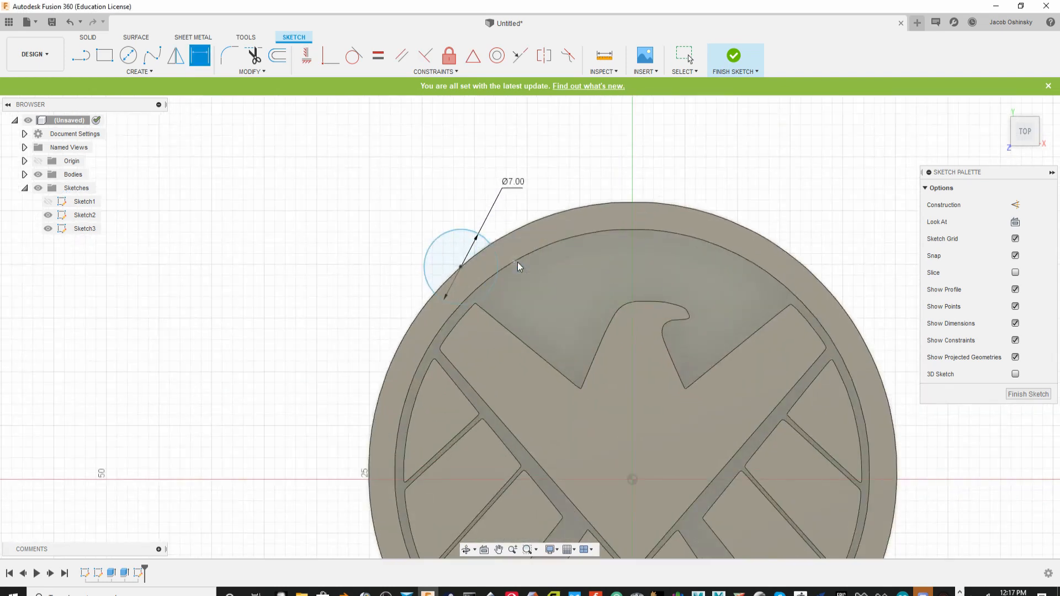
click(277, 55)
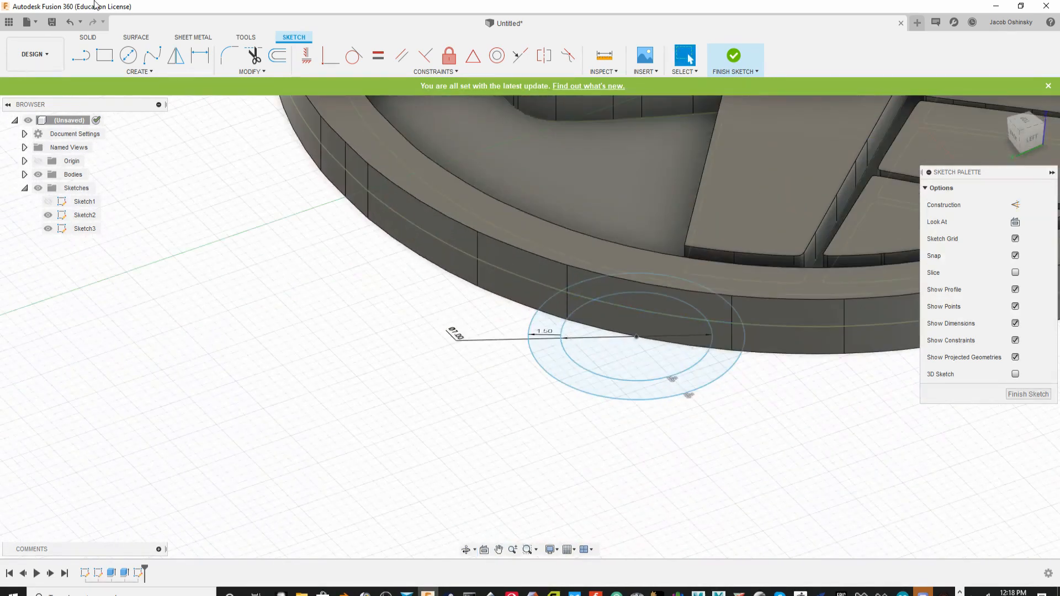
click(733, 55)
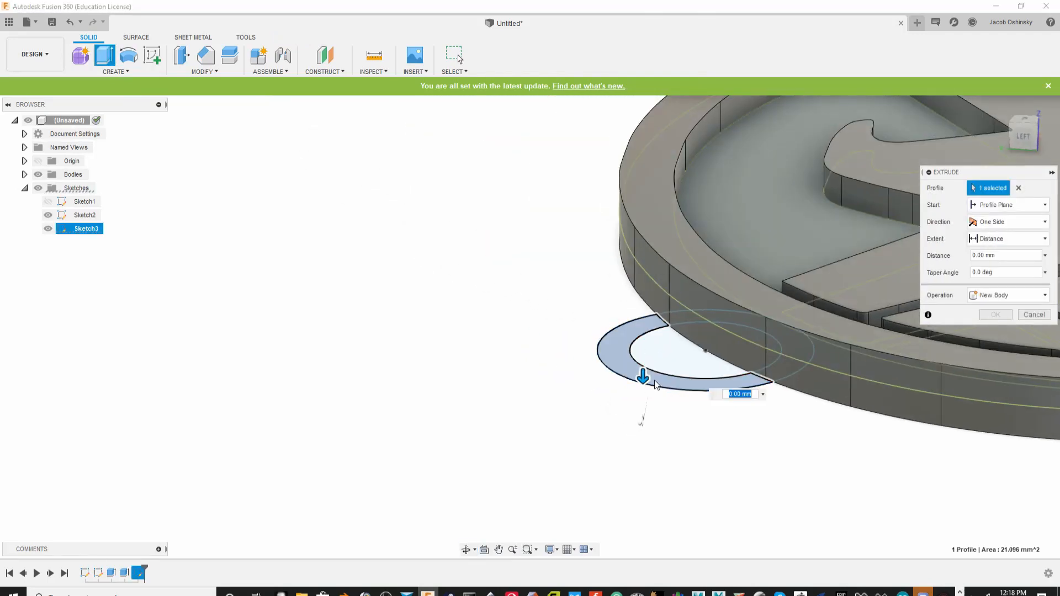
Extrude the ring profile 3.5 mm to form the loop, joined to the keychain body.
drag(643, 377, 642, 280)
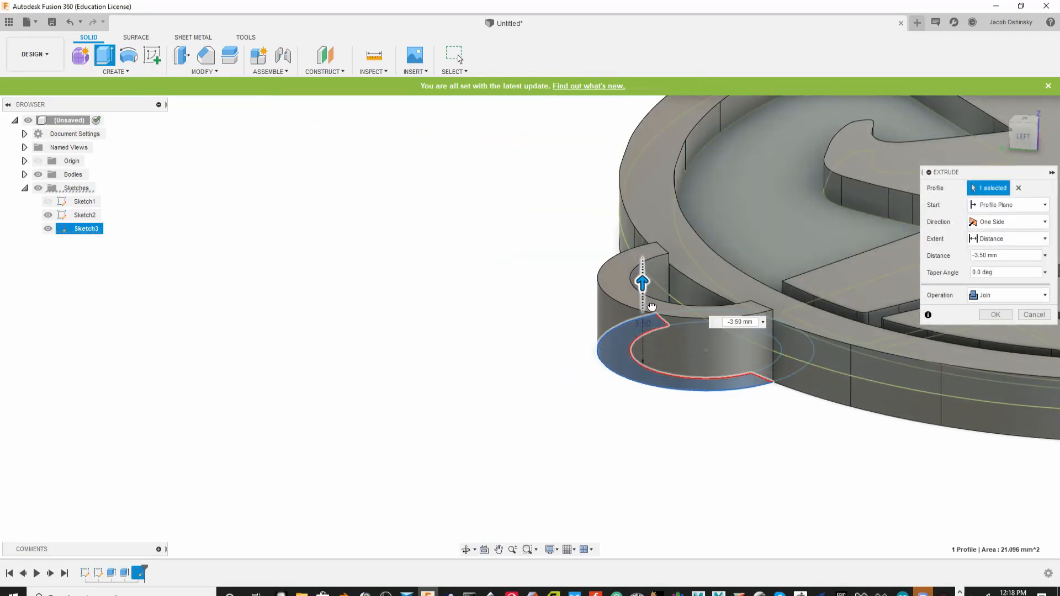
drag(641, 280, 641, 289)
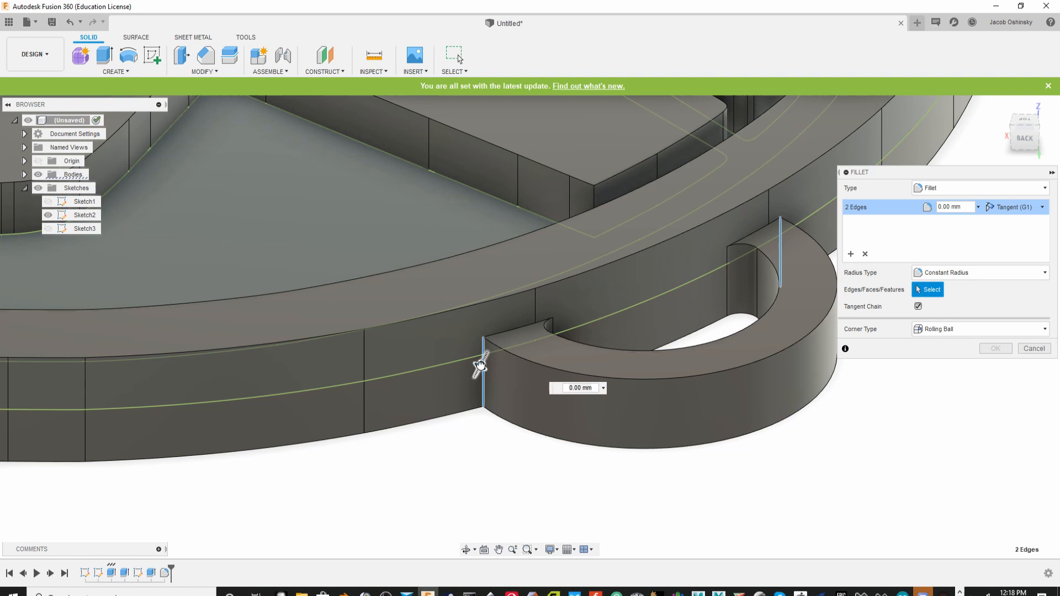
Fillet the loop-to-disc junction edges, including the top edge, at 1.00 mm.
text(1.00 mm)
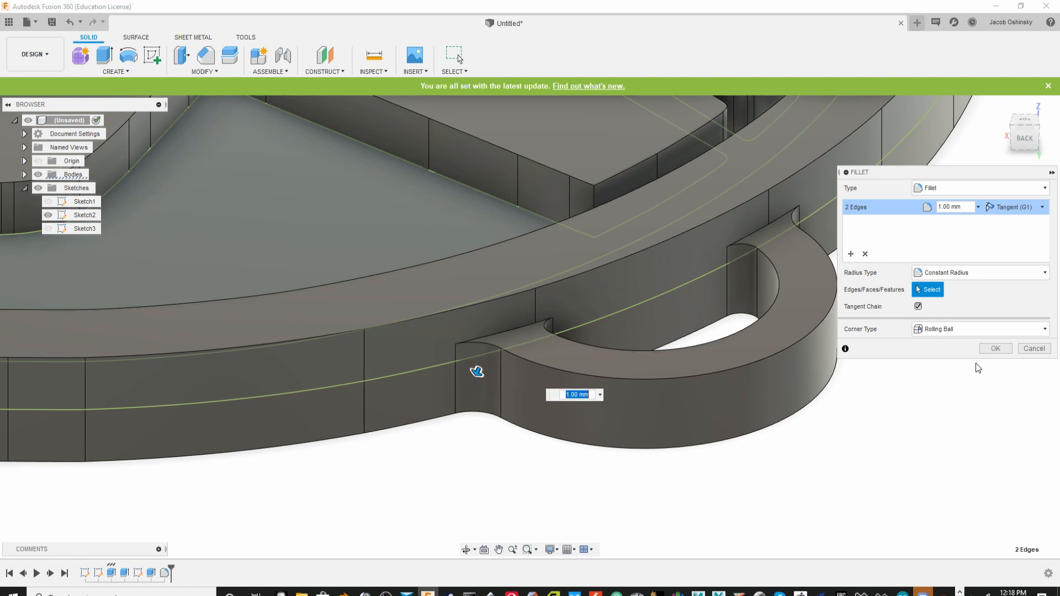
click(531, 324)
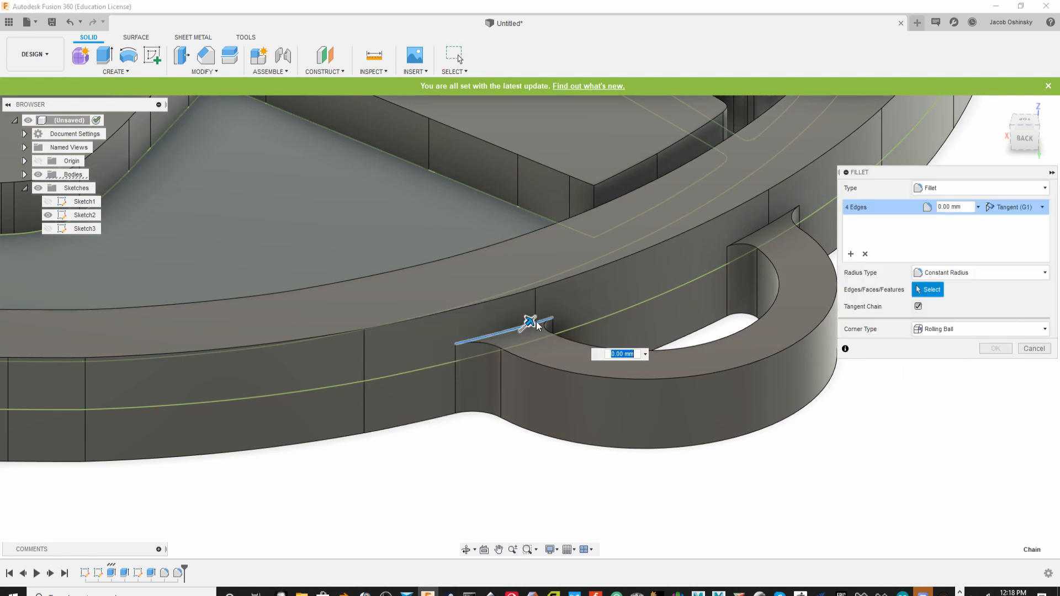
click(757, 226)
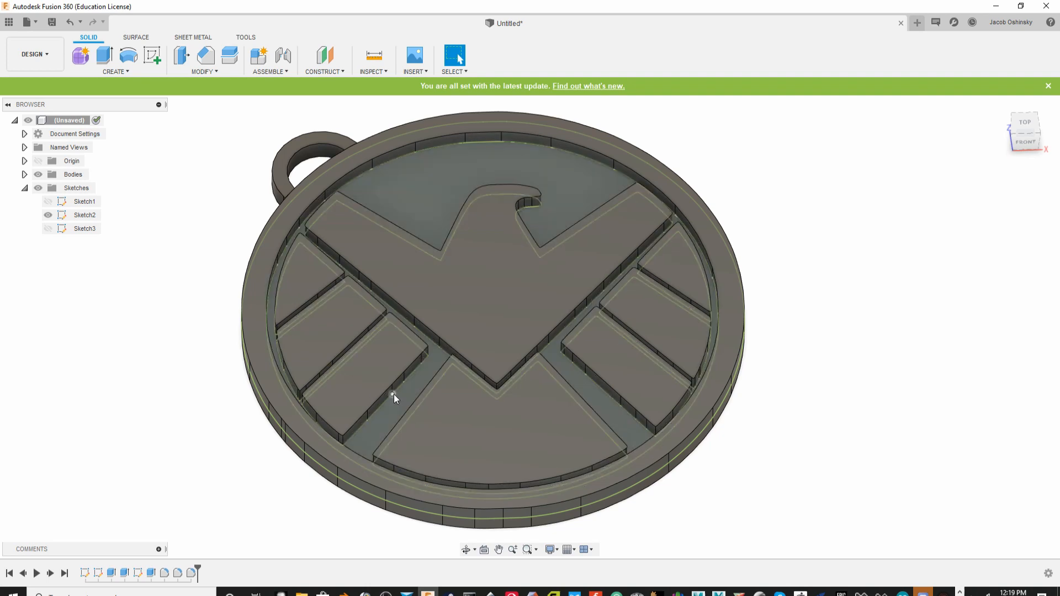
click(622, 379)
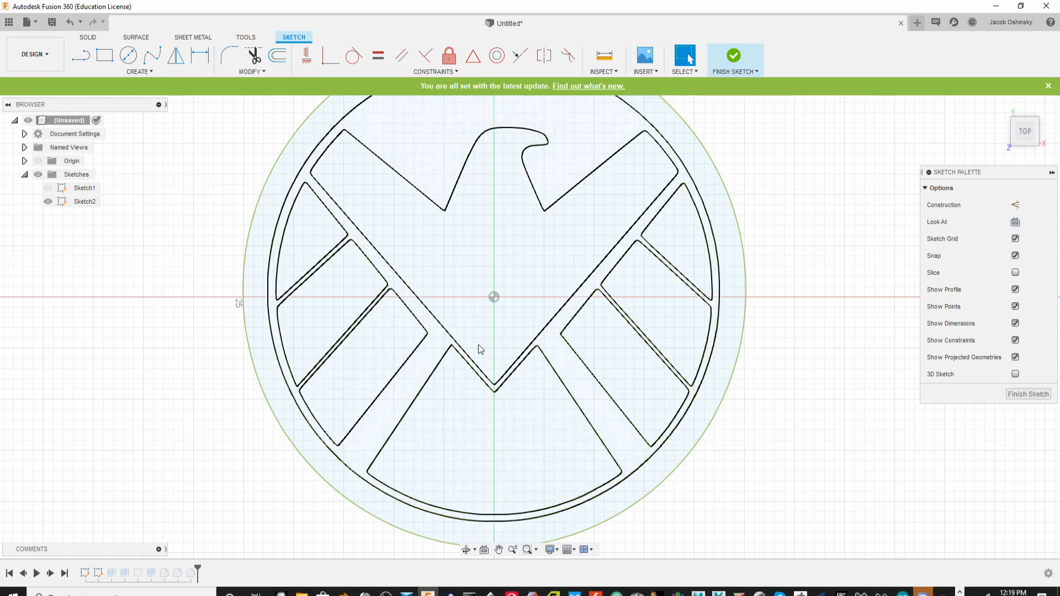
Scroll the timeline to reach Sketch2 and reopen the logo sketch.
scroll(down, 3)
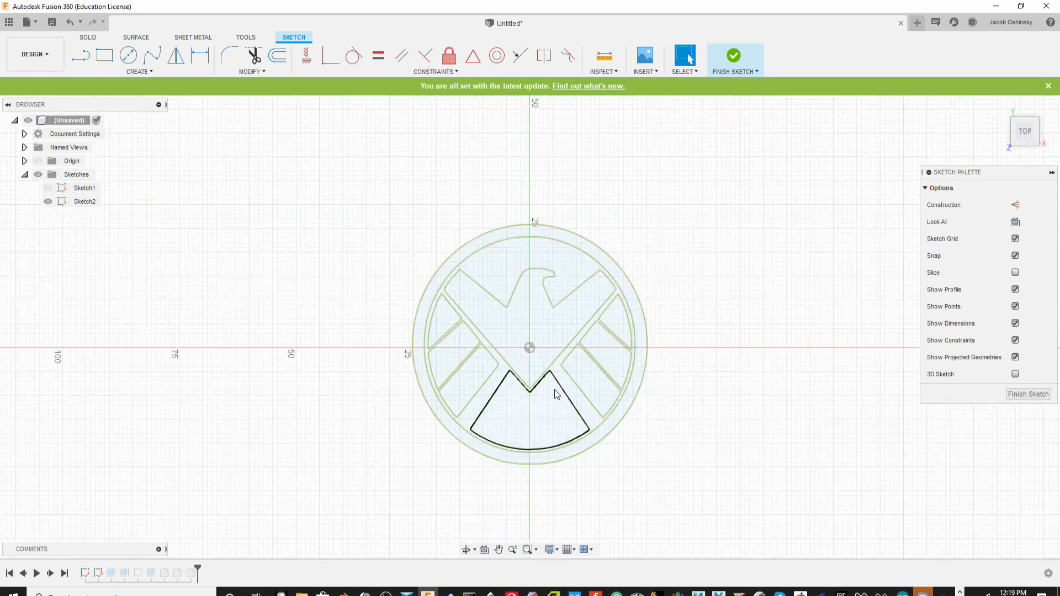